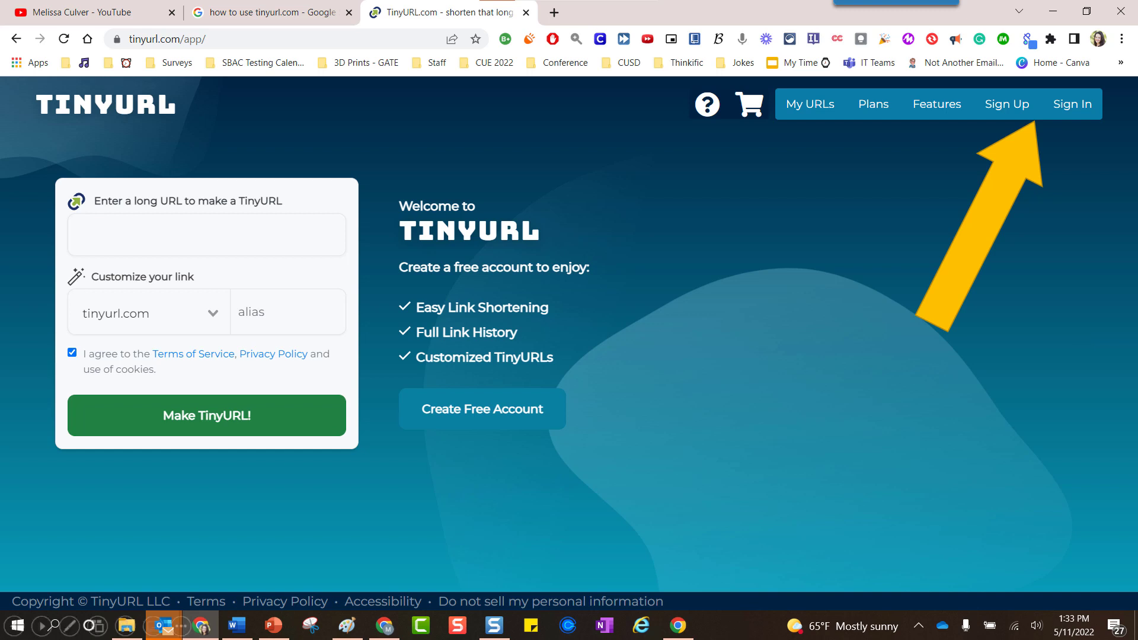
# Open TinyURL's Sign In panel from the top navigation bar.
pyautogui.click(1007, 104)
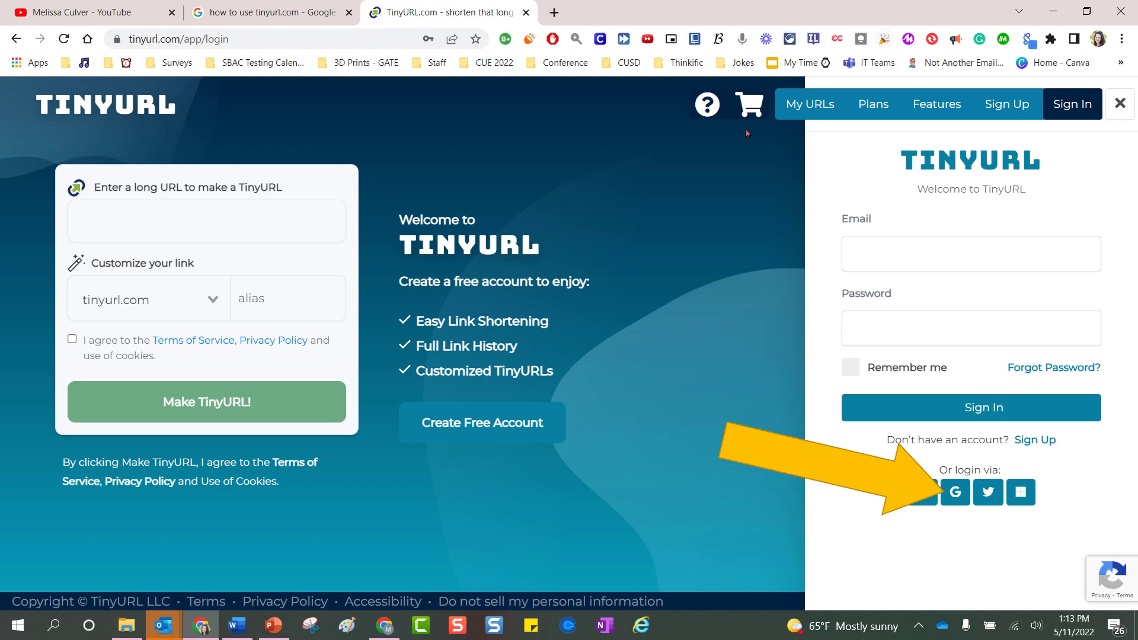
# Log in to TinyURL through the Google account option.
pyautogui.click(874, 104)
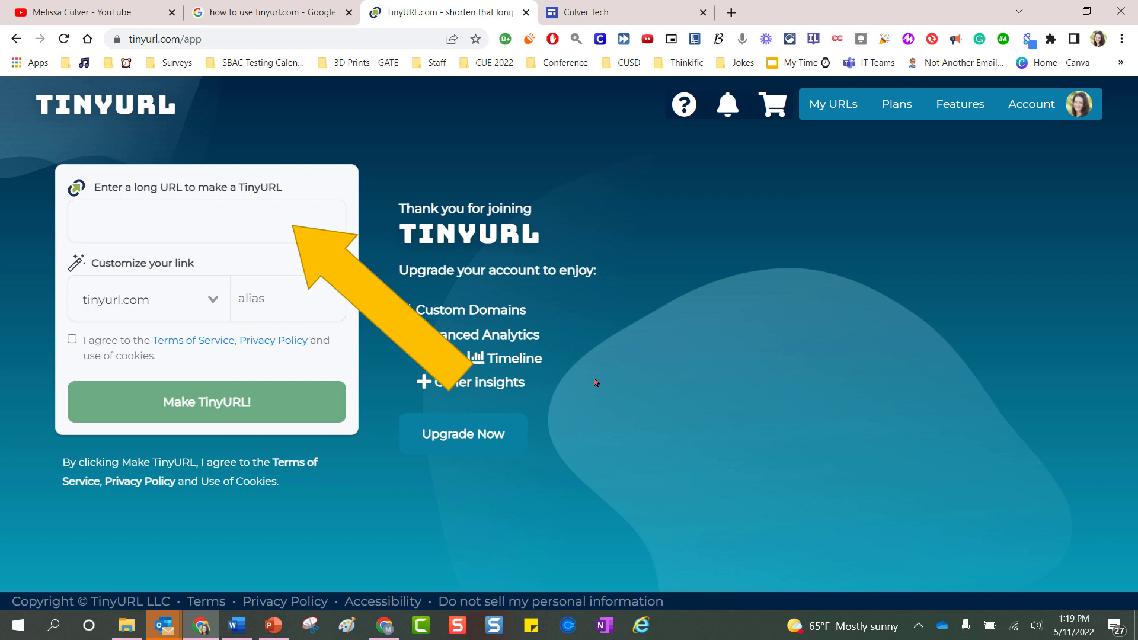
# Copy the Culver Tech site's published link from Google Sites.
pyautogui.click(621, 12)
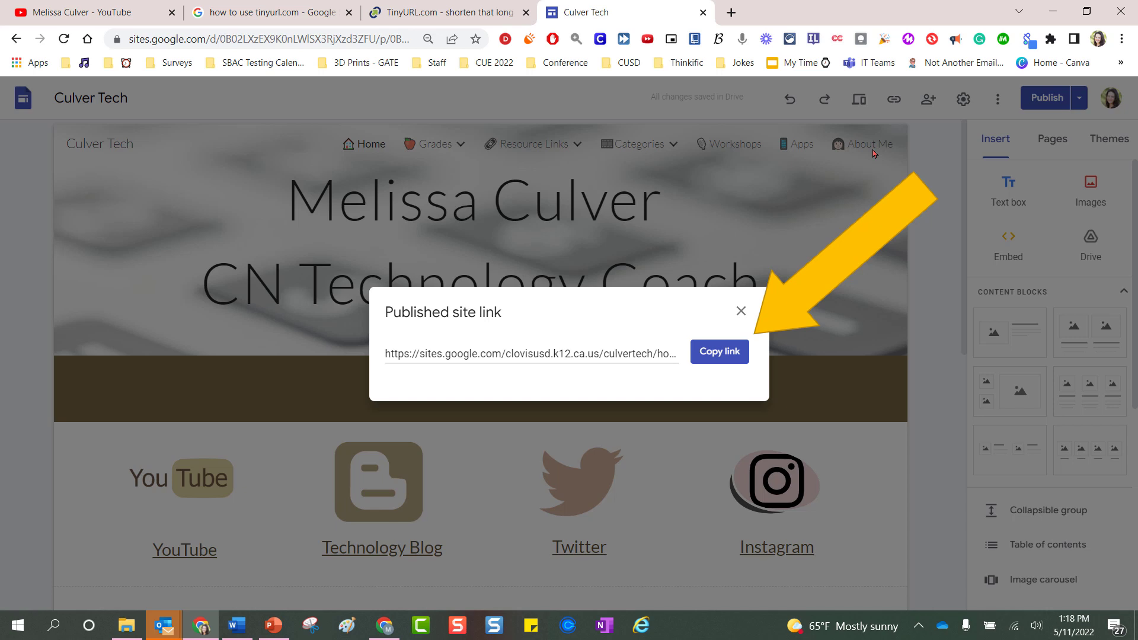
pyautogui.click(443, 12)
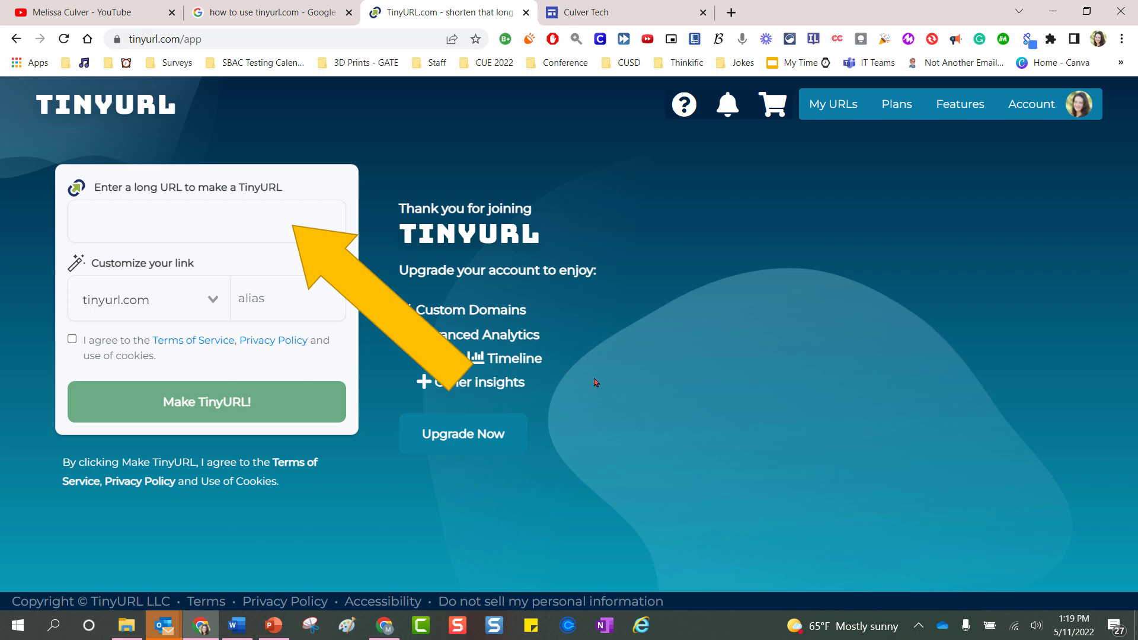
pyautogui.press('ctrl+v')
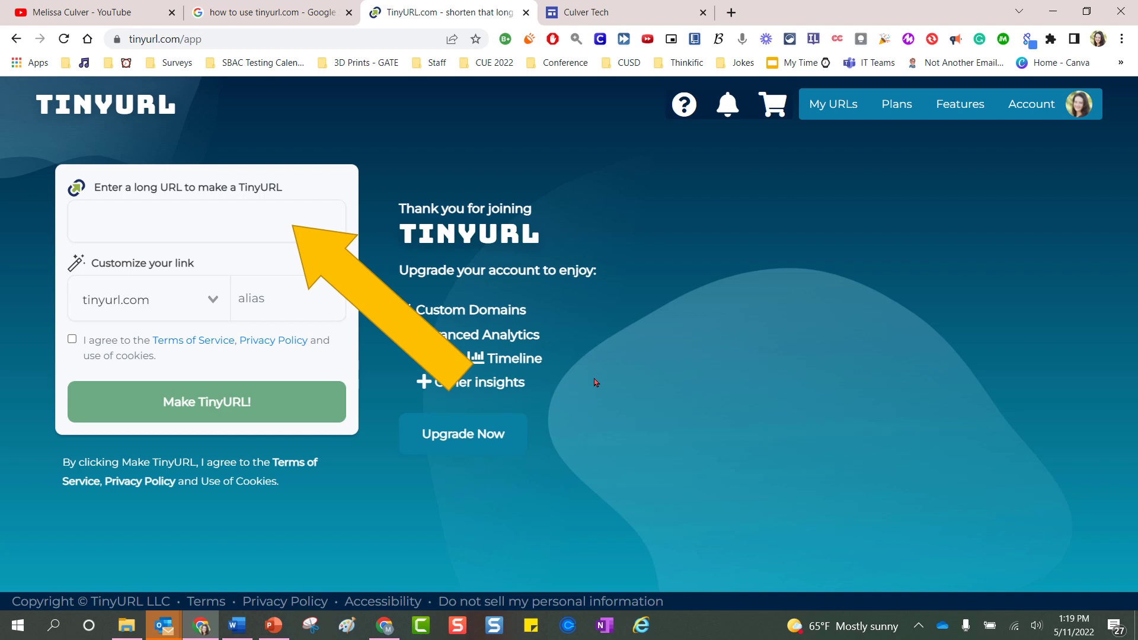
pyautogui.write('https://sites.google.com/clovisusd.k12.ca.us/cu')
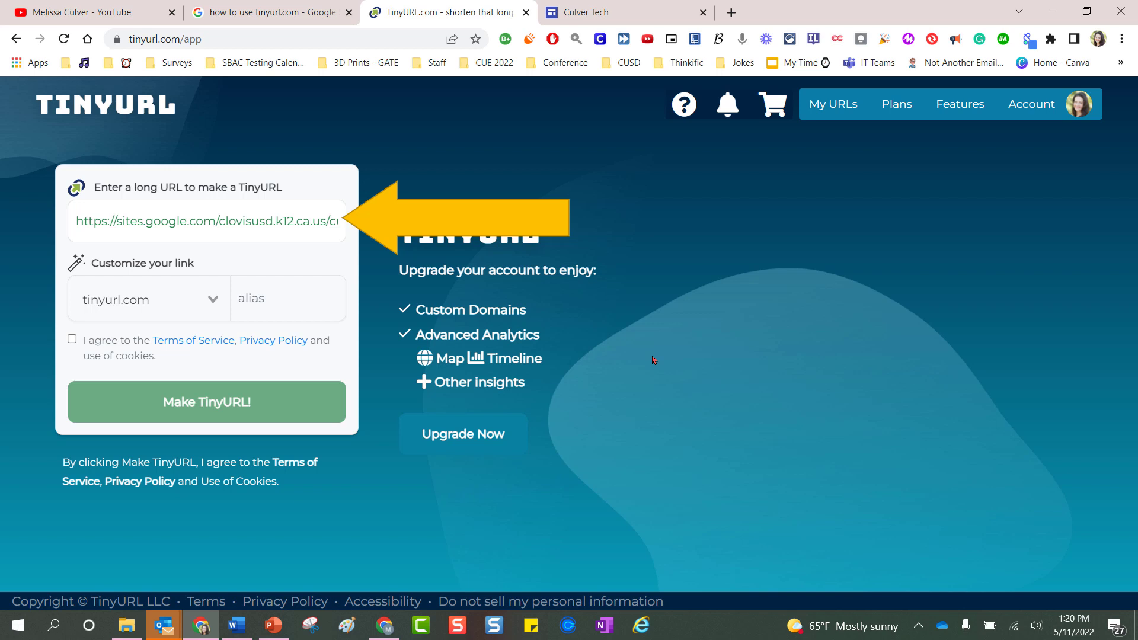
# Enter 'samplehere' as the custom alias after tinyurl.com.
pyautogui.write('samplehere')
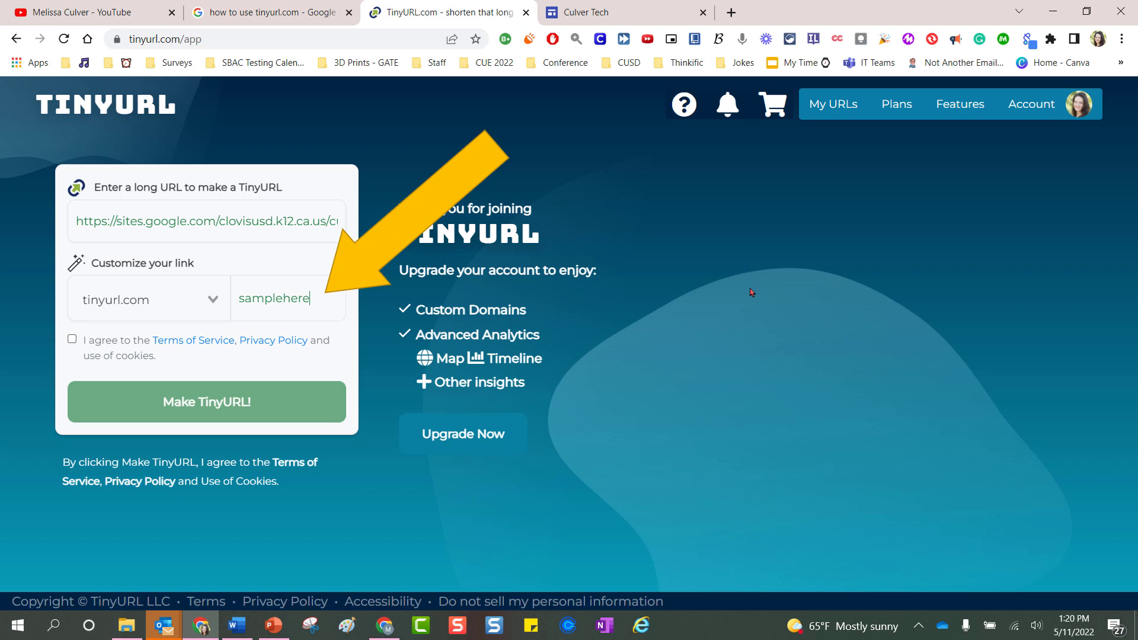
# Generate the tinyurl.com/samplehere short link with Make TinyURL!
pyautogui.click(72, 339)
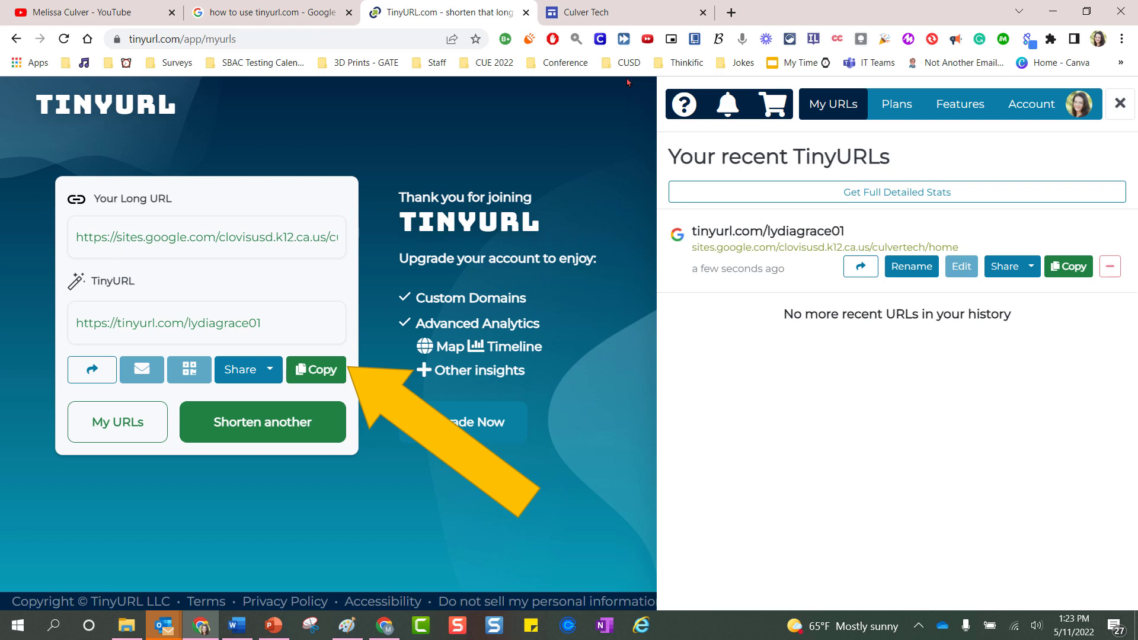
# Copy the new short link and open a Chrome guest window.
pyautogui.click(1099, 39)
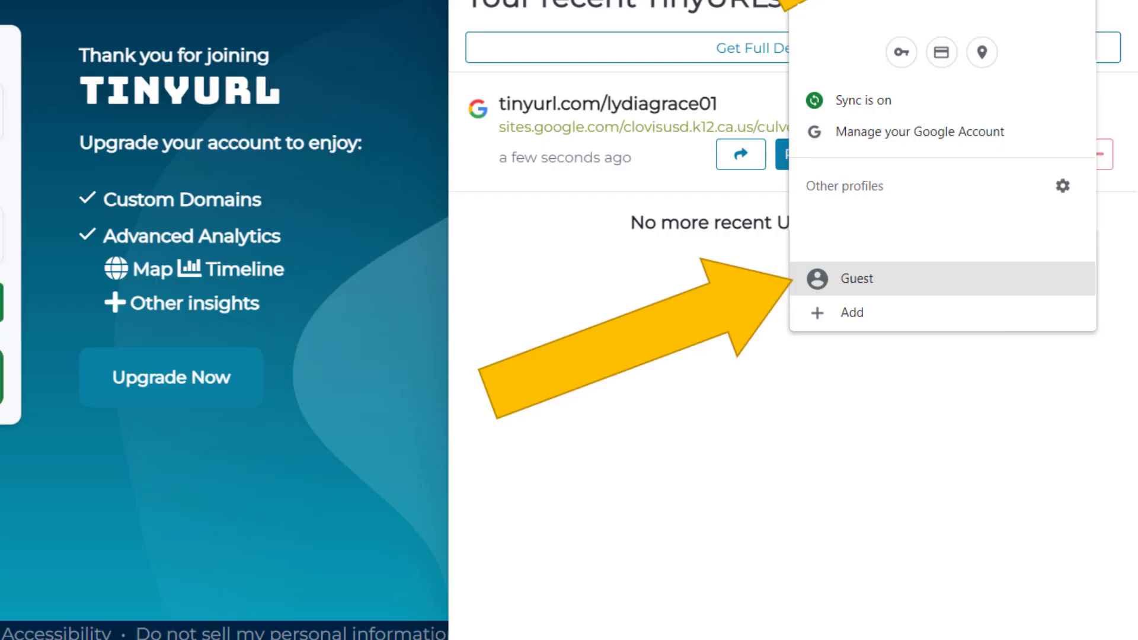
pyautogui.click(858, 279)
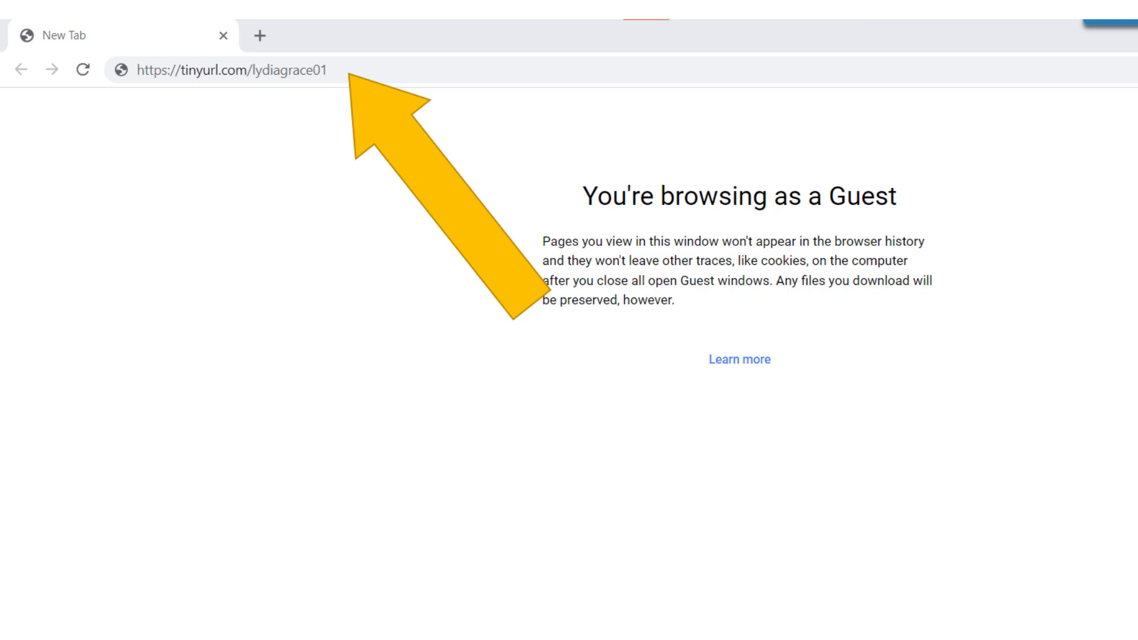
# Load the pasted short link to confirm it redirects to the Culver Tech site.
pyautogui.press('ctrl+v')
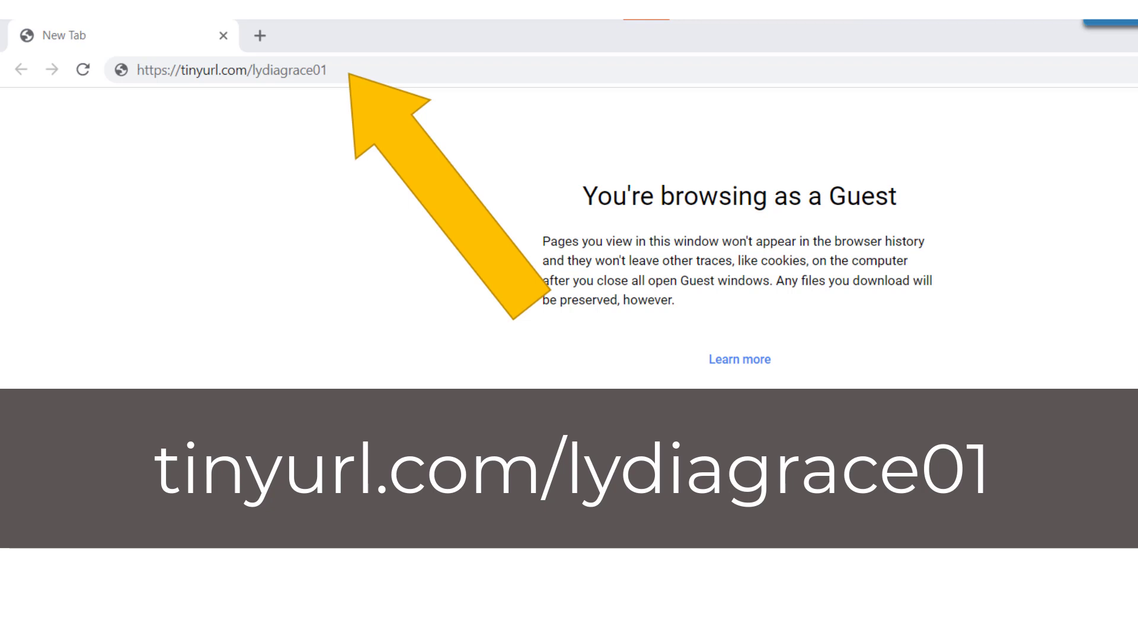
pyautogui.press('Return')
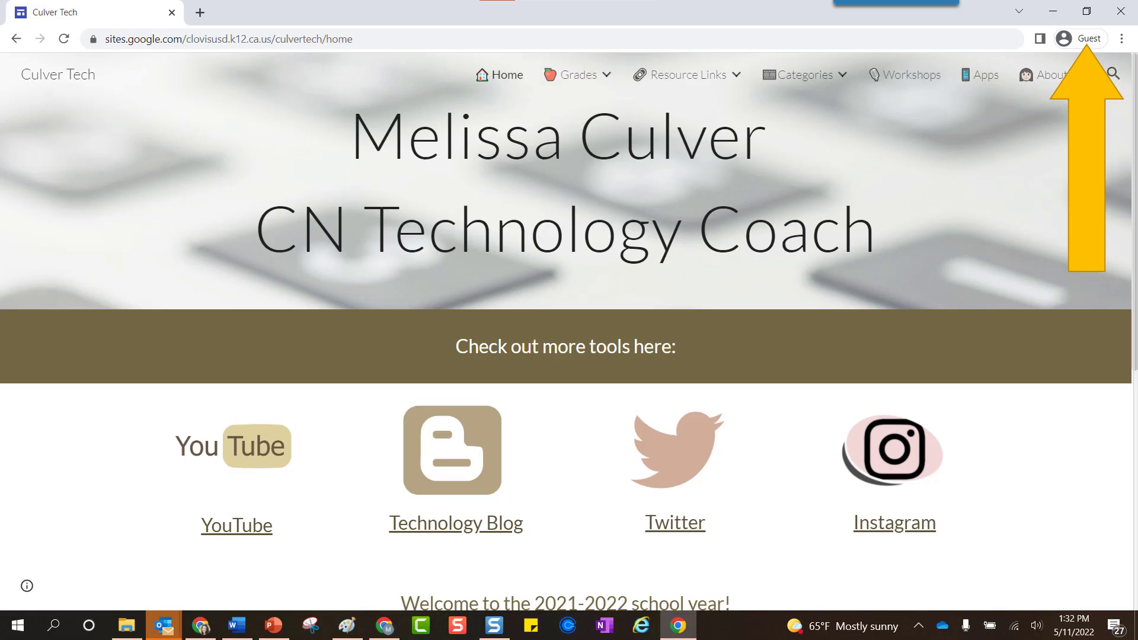